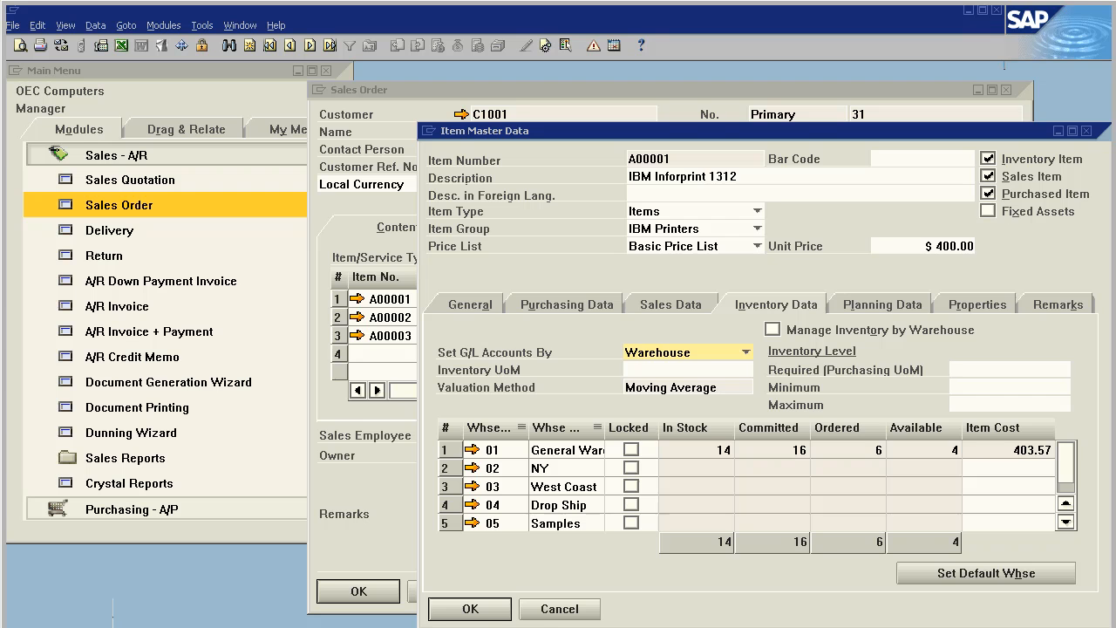
- Discard the unfinished order and begin sales order 32 for lead C1001, Orchestra, LLC
{"action": "left_click", "coordinate": [469, 609]}
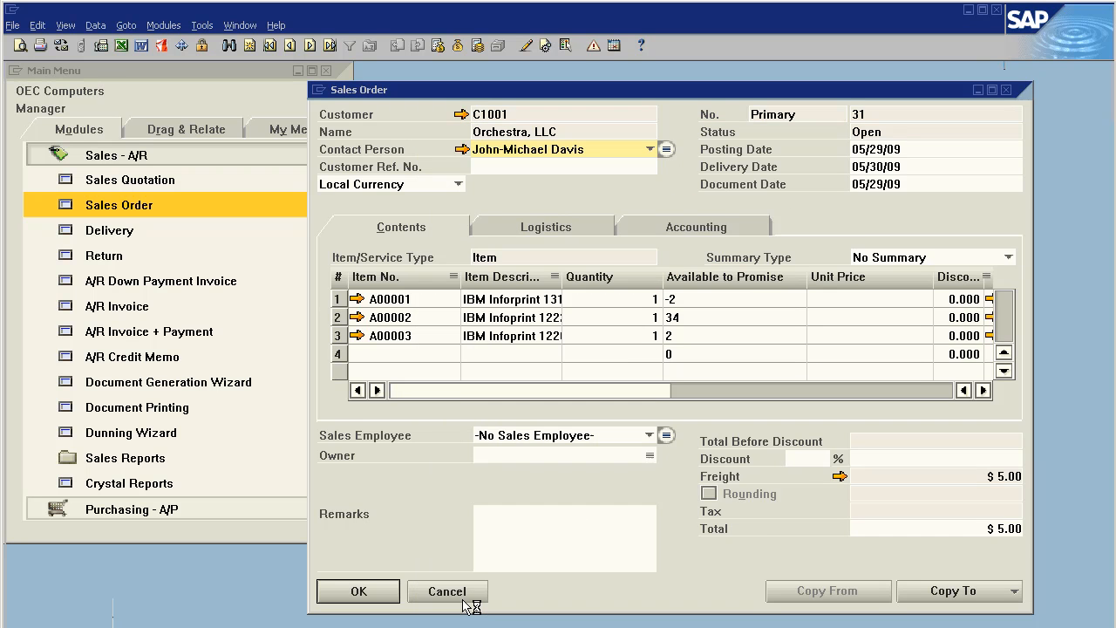
{"action": "left_click", "coordinate": [446, 591]}
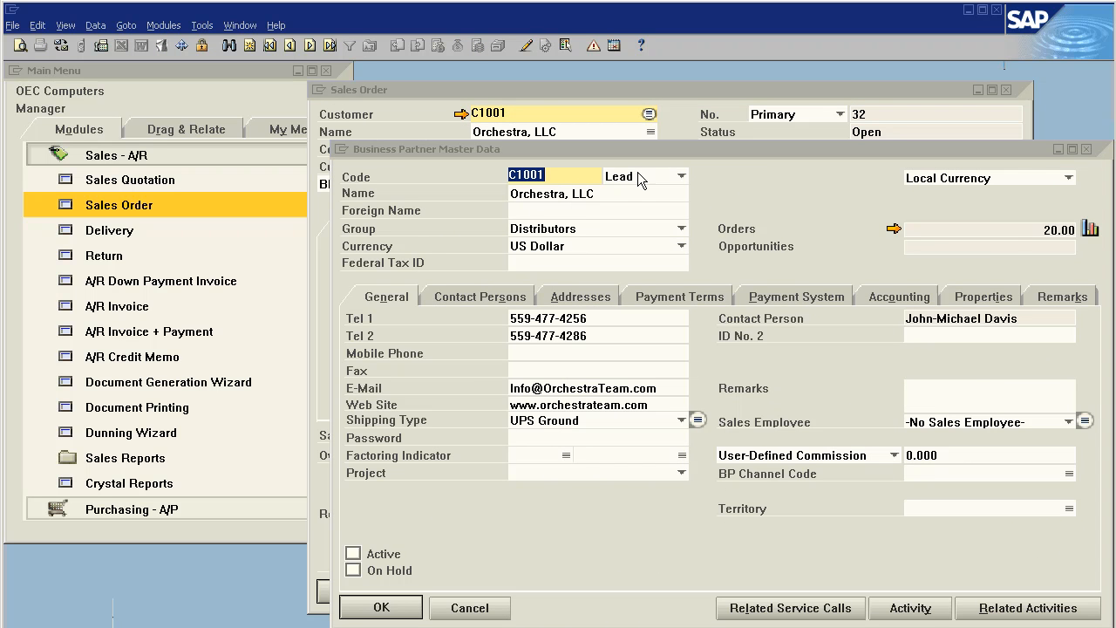
{"action": "left_click", "coordinate": [380, 607]}
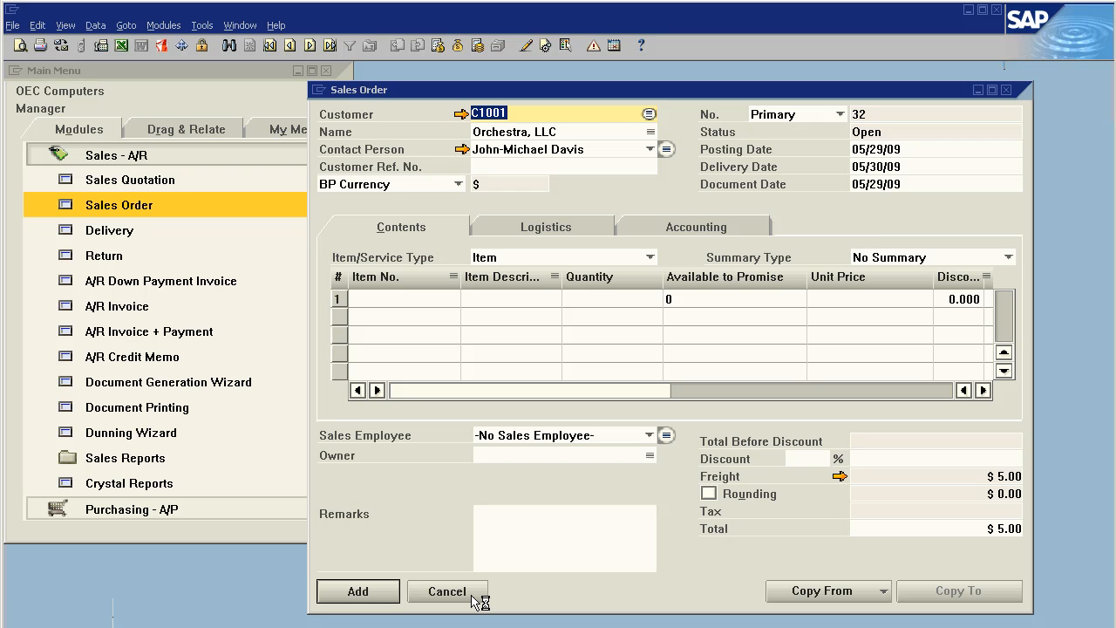
- Enter items A00001–A00003 at quantity 1 with unit price 0, leaving only the $5.00 freight
{"action": "left_click", "coordinate": [401, 298]}
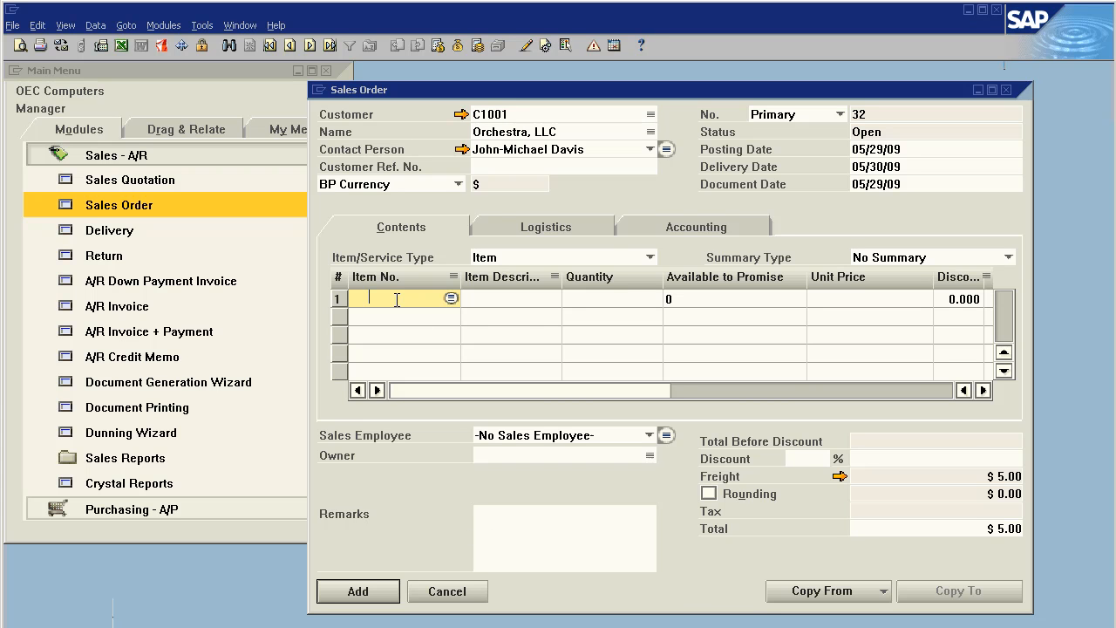
{"action": "left_click", "coordinate": [450, 298]}
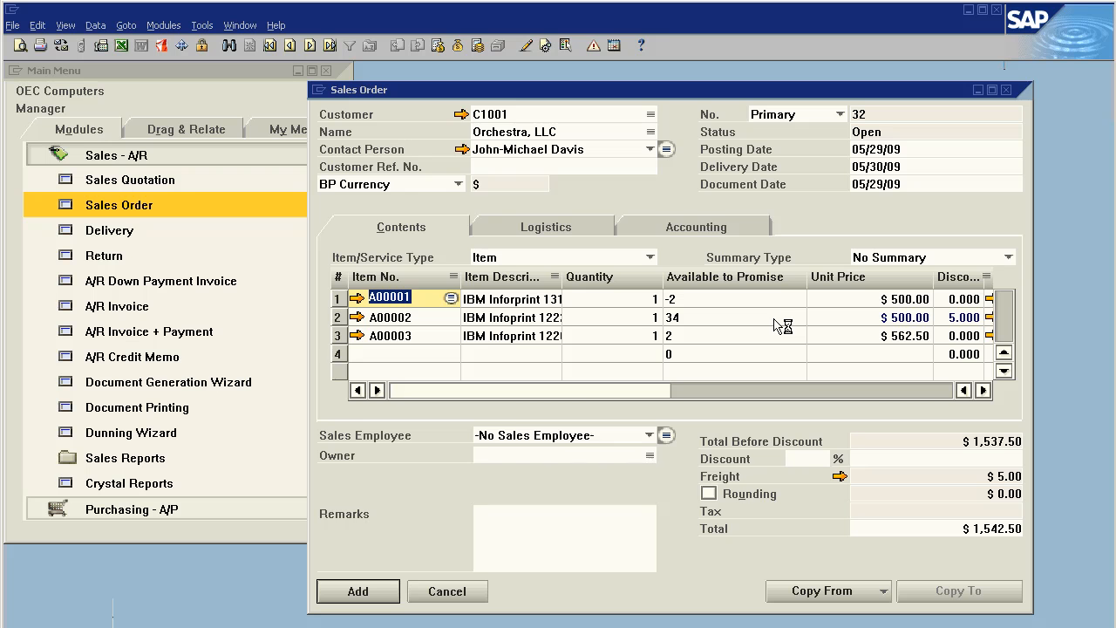
{"action": "left_click", "coordinate": [868, 297]}
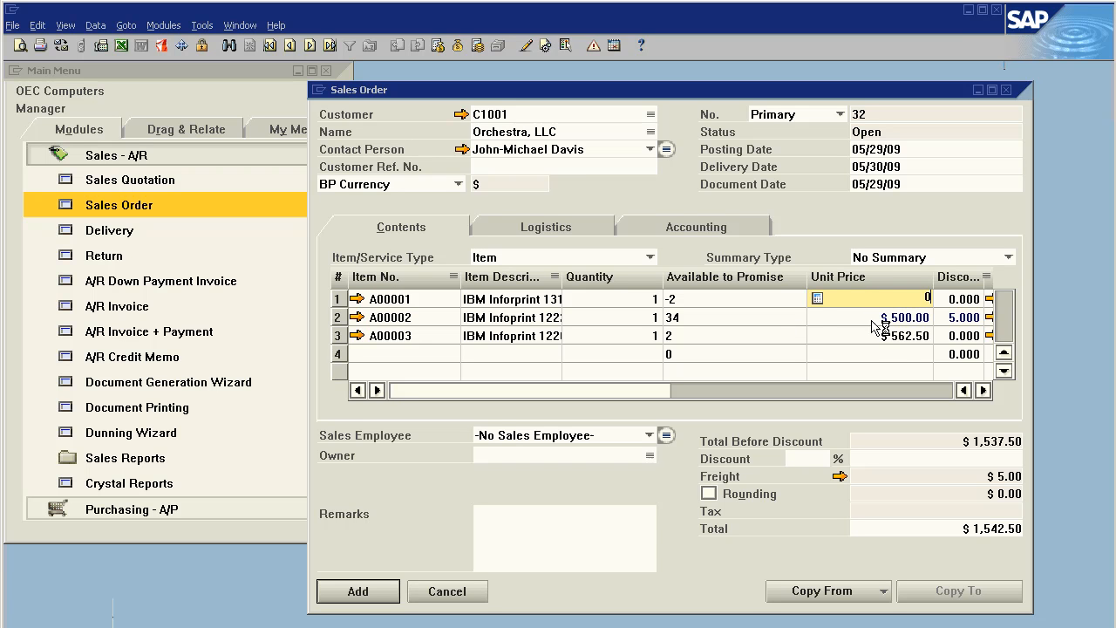
{"action": "left_click", "coordinate": [869, 334]}
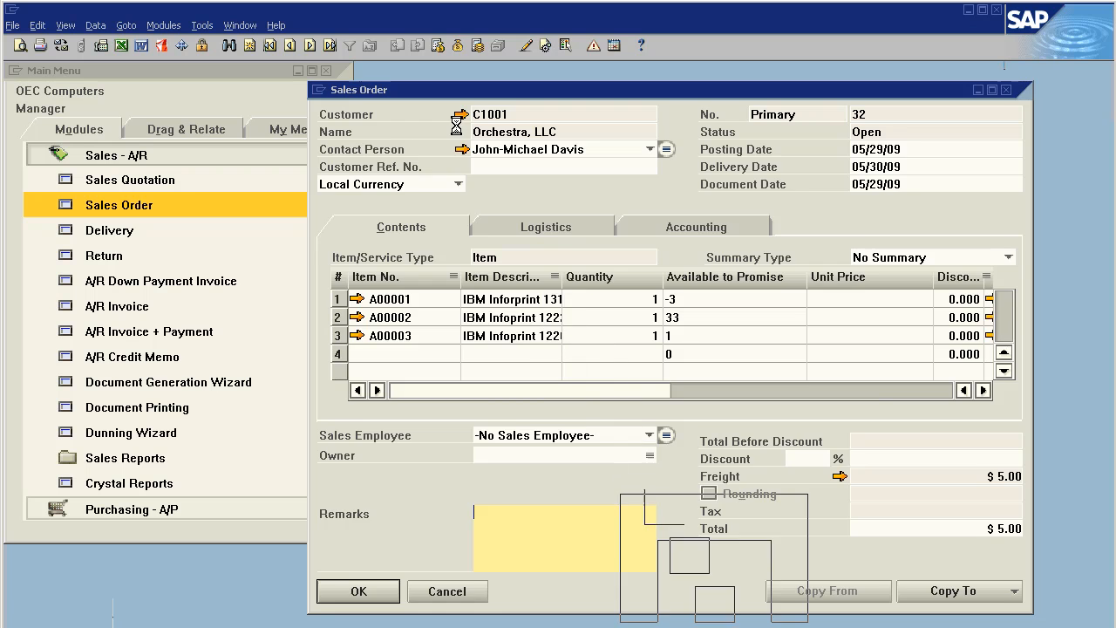
{"action": "left_click", "coordinate": [460, 115]}
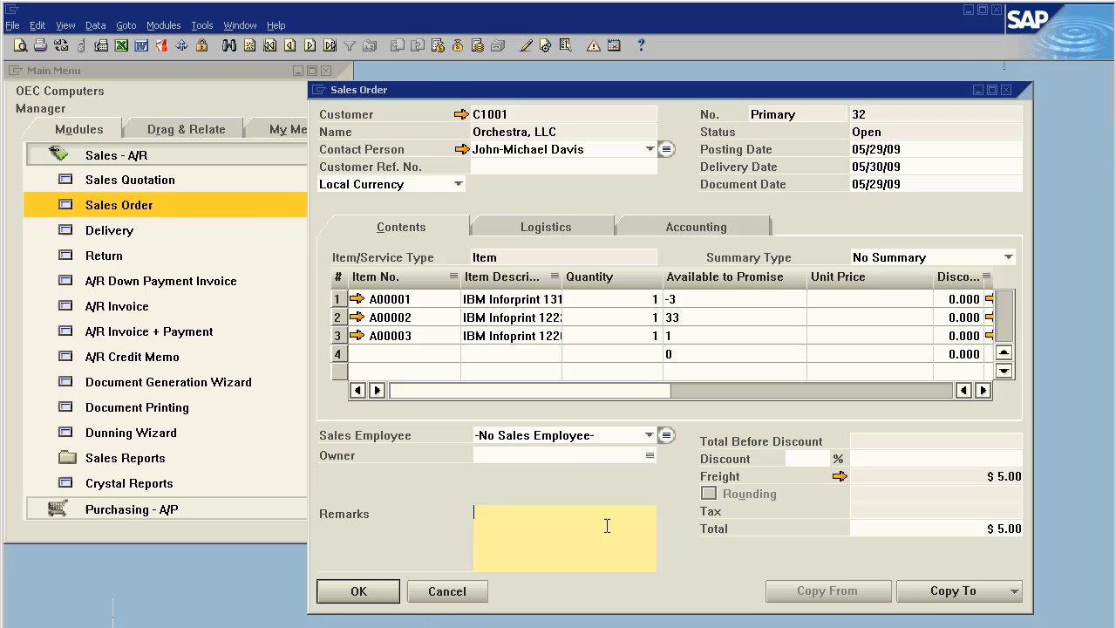
- Copy sales order 32 to a delivery and attempt to post it, retrying once
{"action": "left_click", "coordinate": [952, 589]}
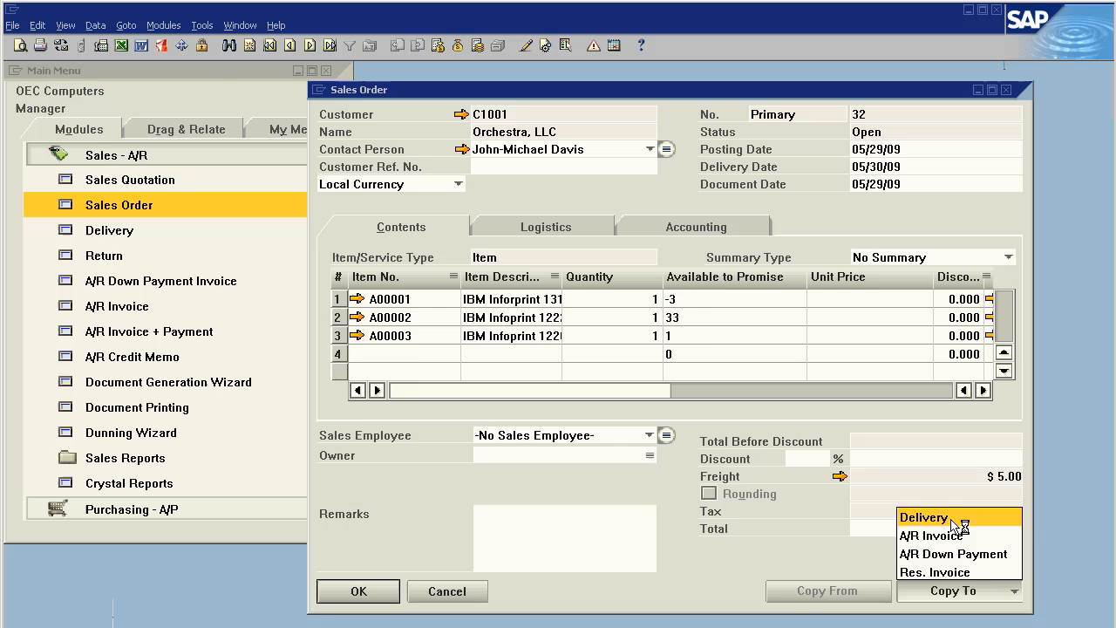
{"action": "left_click", "coordinate": [923, 517]}
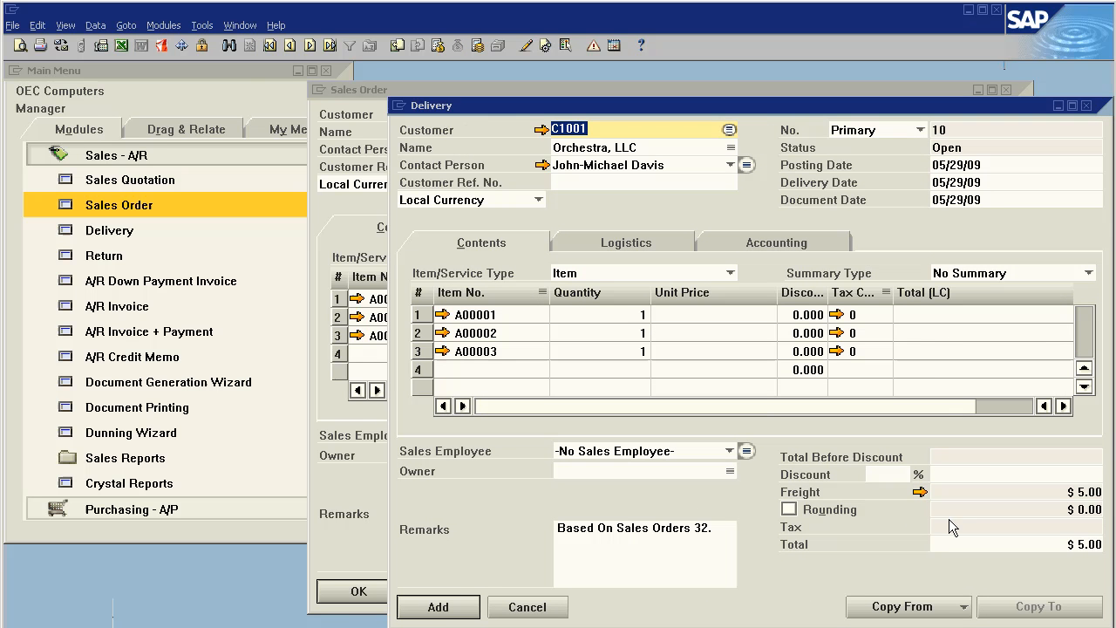
{"action": "mouse_move", "coordinate": [534, 243]}
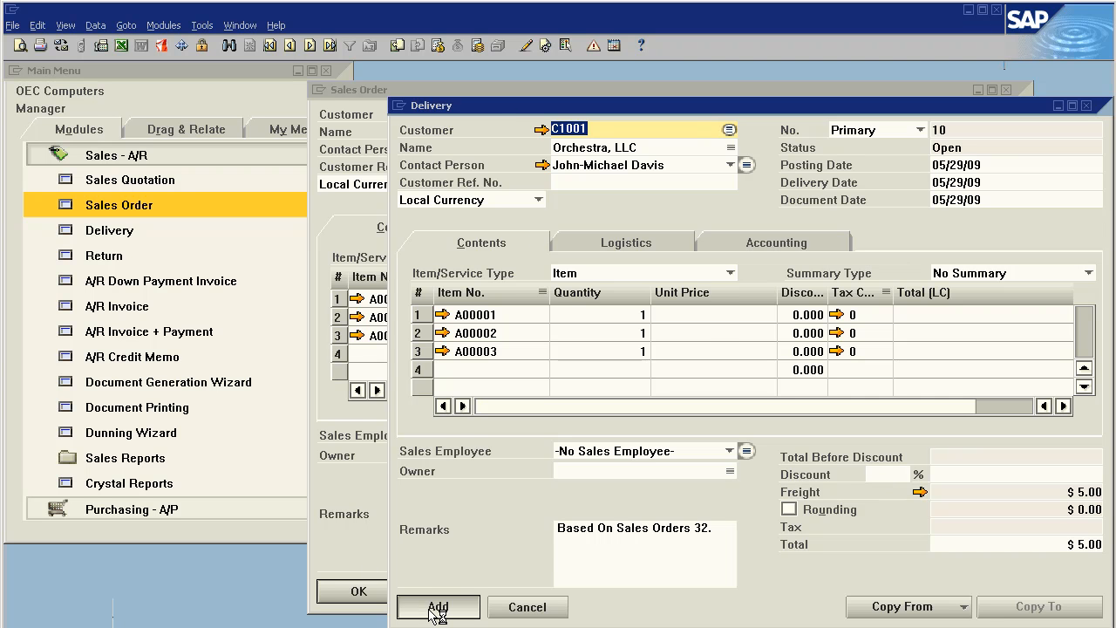
{"action": "left_click", "coordinate": [600, 348]}
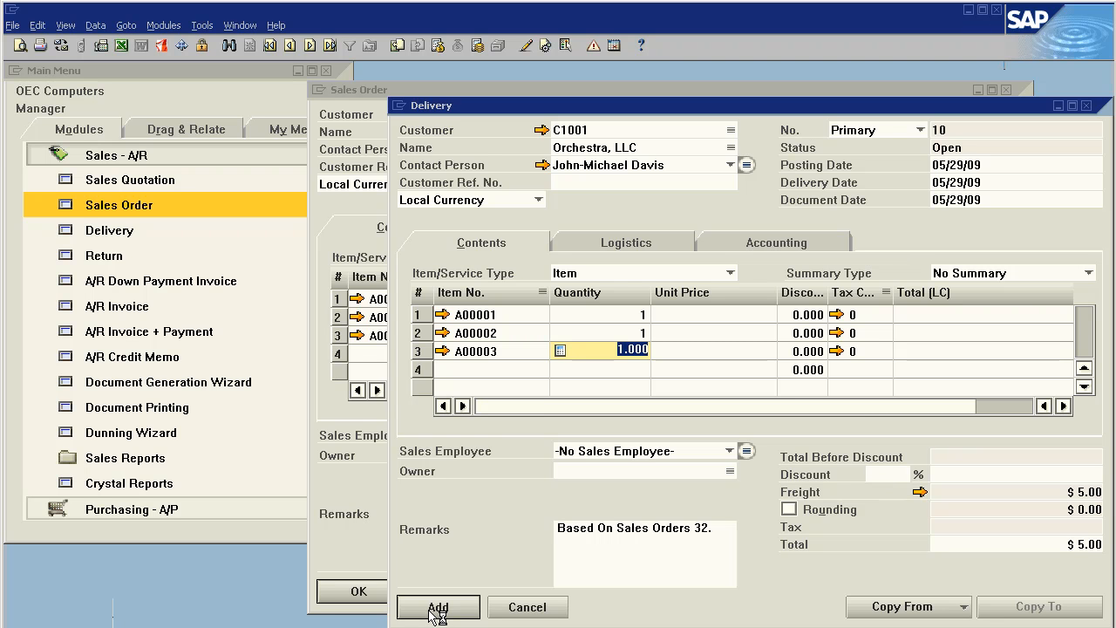
{"action": "left_click", "coordinate": [436, 607]}
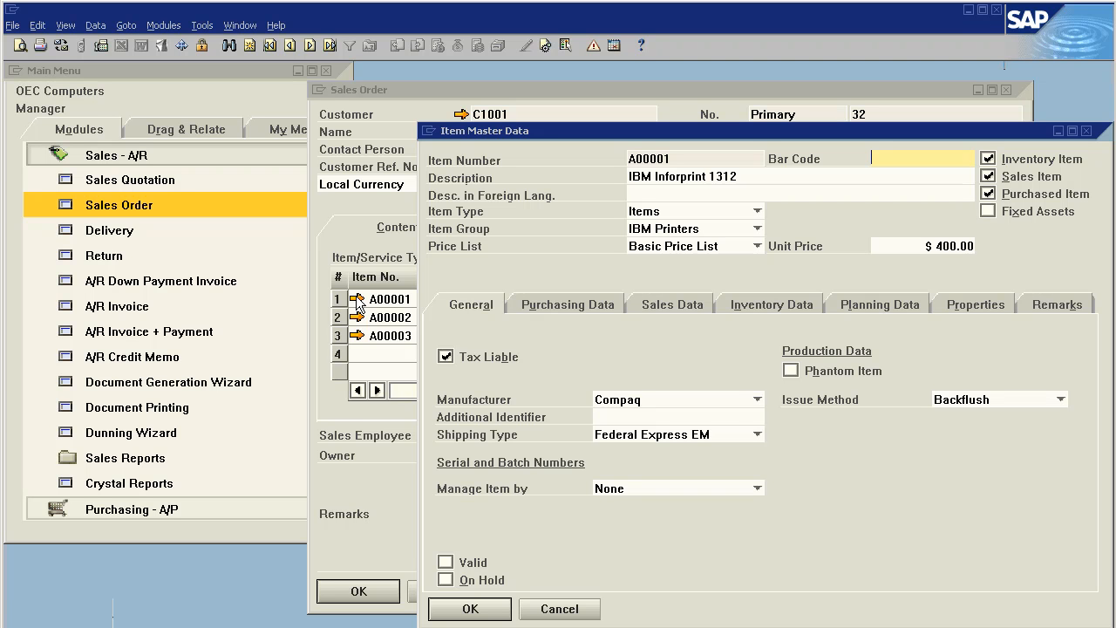
{"action": "mouse_move", "coordinate": [758, 305]}
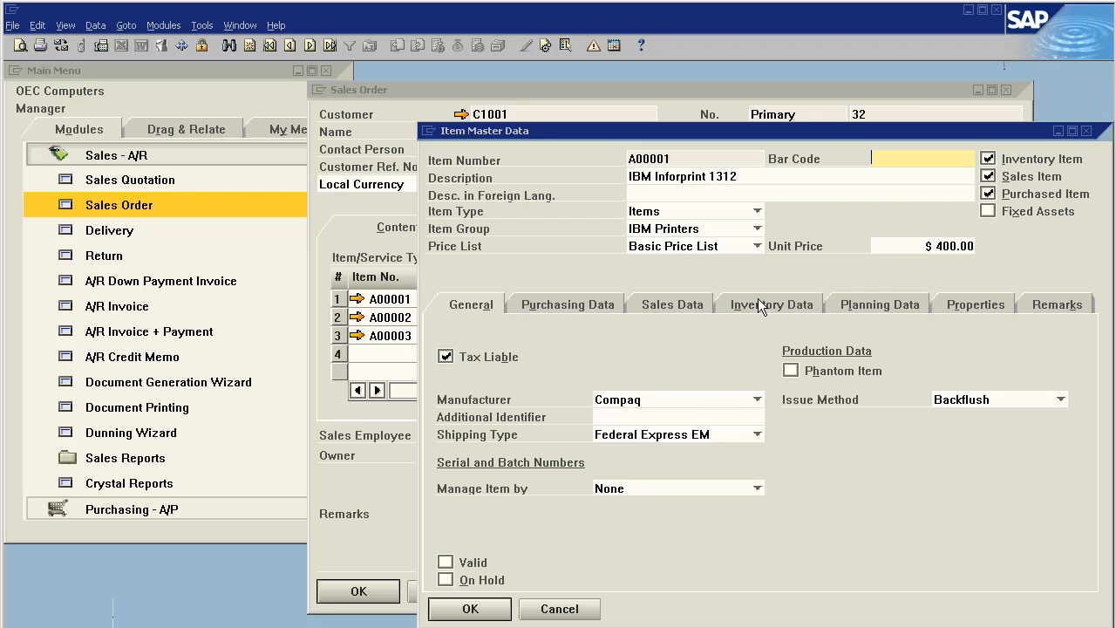
- Show A00001's warehouse stock: 14 in stock, 17 committed, 3 available
{"action": "left_click", "coordinate": [774, 303]}
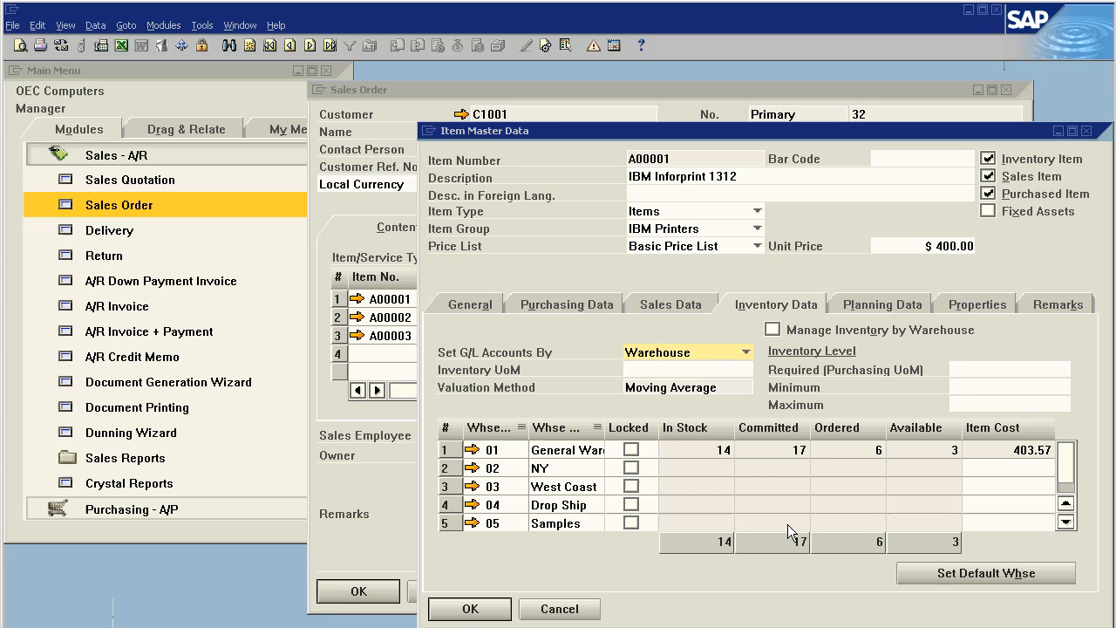
{"action": "mouse_move", "coordinate": [736, 535]}
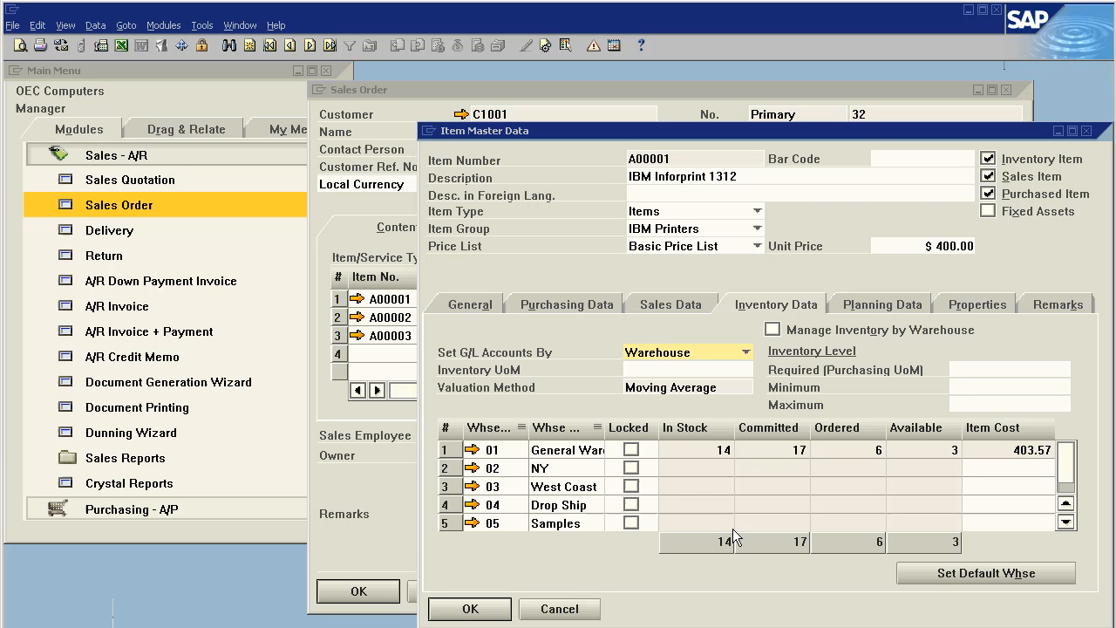
{"action": "mouse_move", "coordinate": [851, 462]}
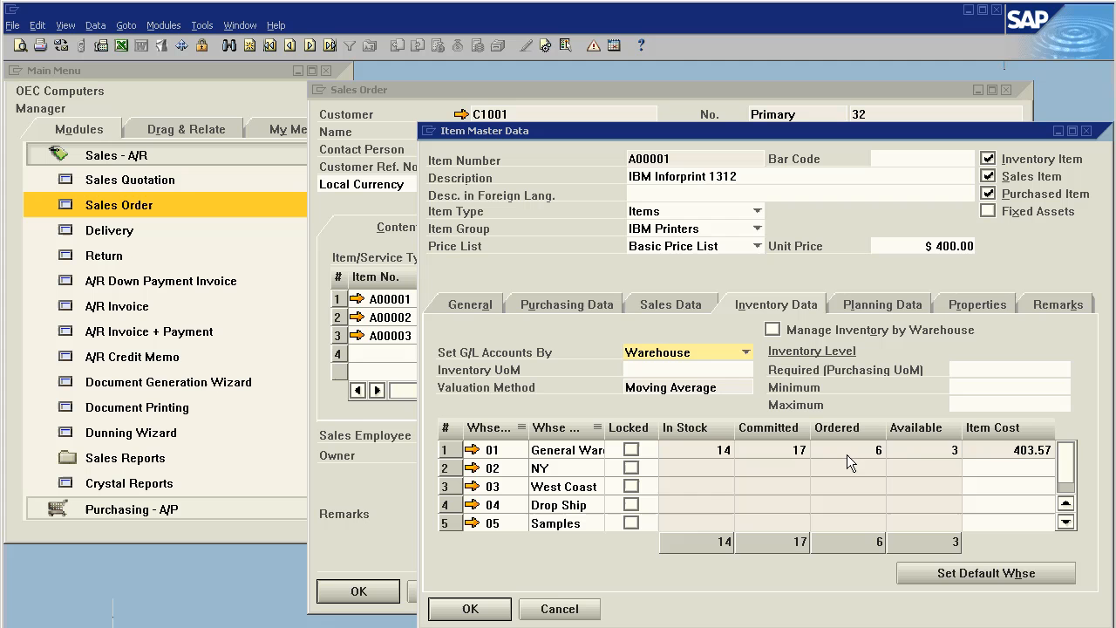
{"action": "mouse_move", "coordinate": [558, 589]}
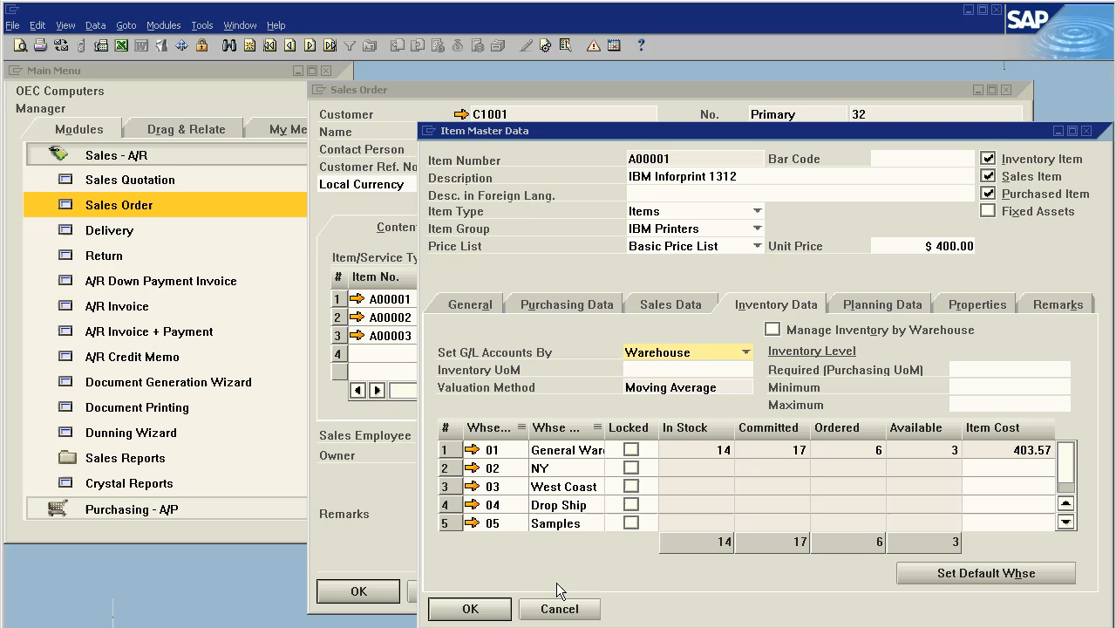
{"action": "mouse_move", "coordinate": [549, 565]}
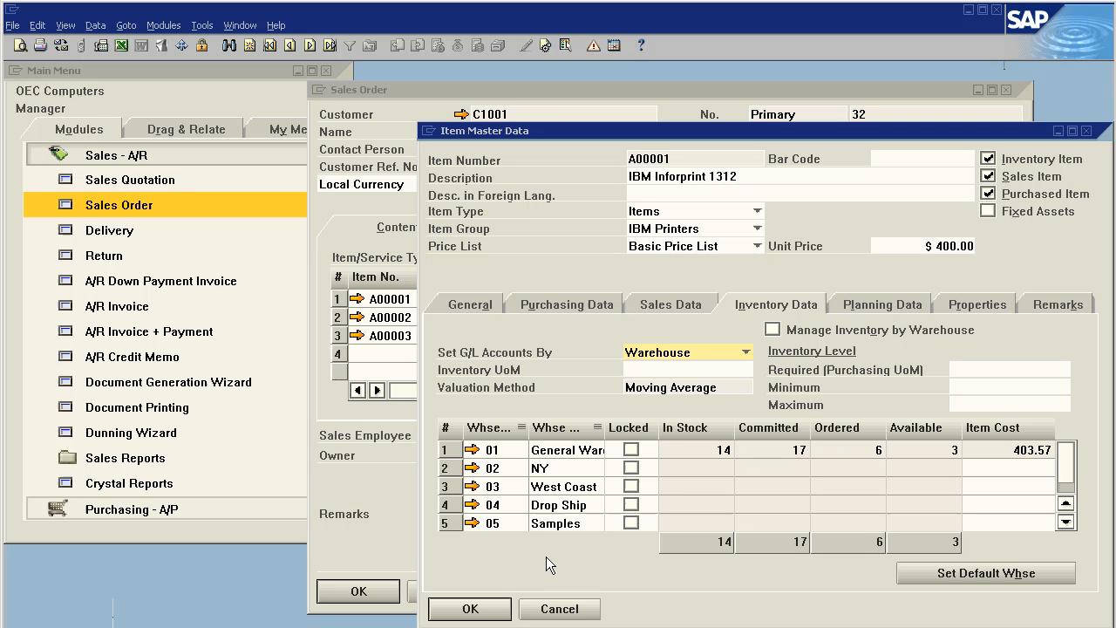